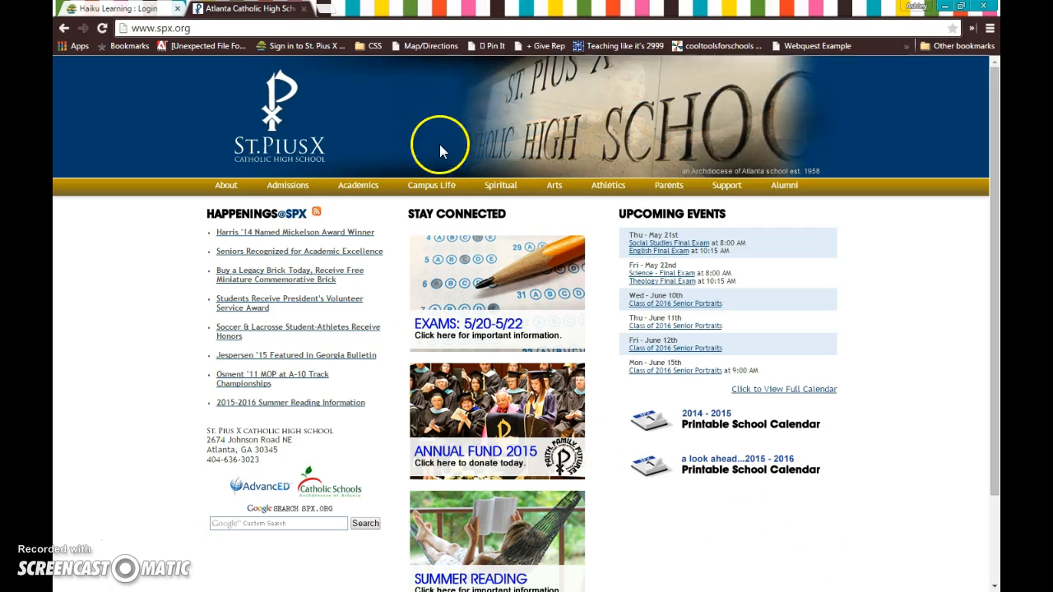
Step: Open the school's Haiku page from the Campus Life menu
{"action": "left_click", "coordinate": [430, 185]}
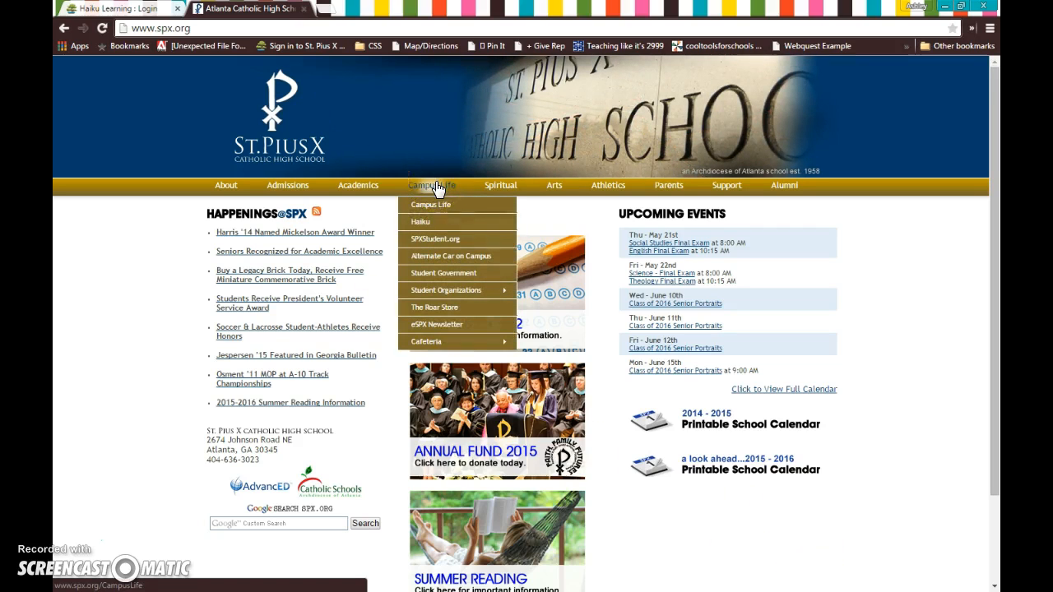
{"action": "mouse_move", "coordinate": [431, 222]}
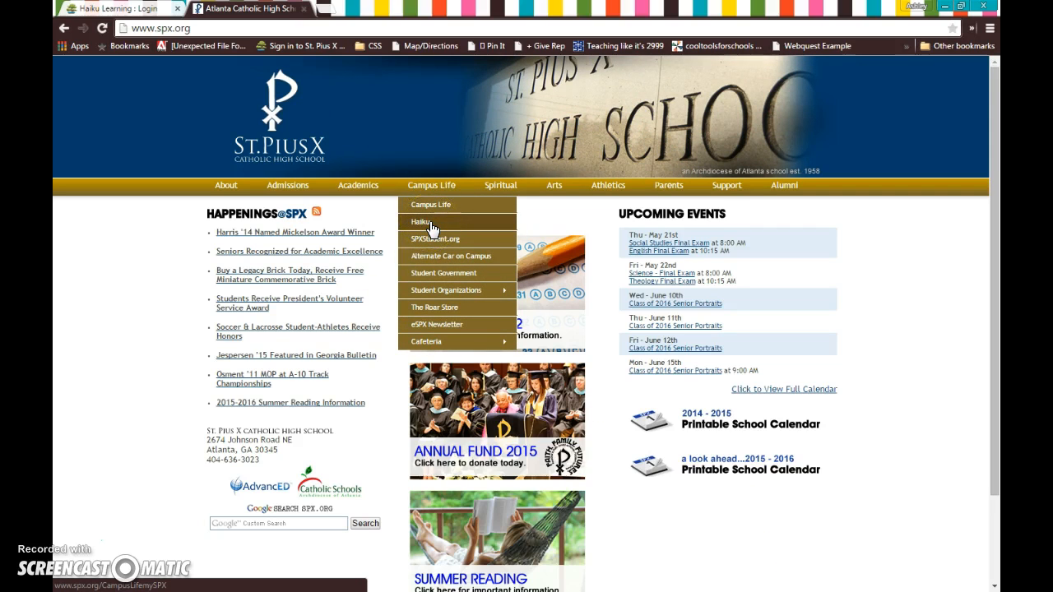
{"action": "left_click", "coordinate": [421, 222]}
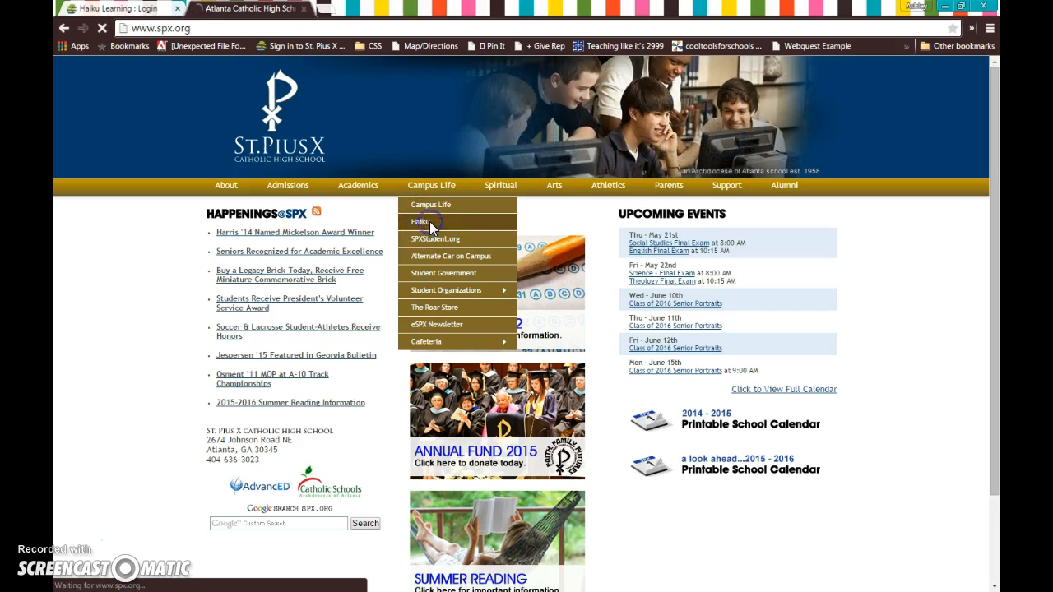
{"action": "left_click", "coordinate": [419, 221]}
{"action": "type", "text": "spx.haik"}
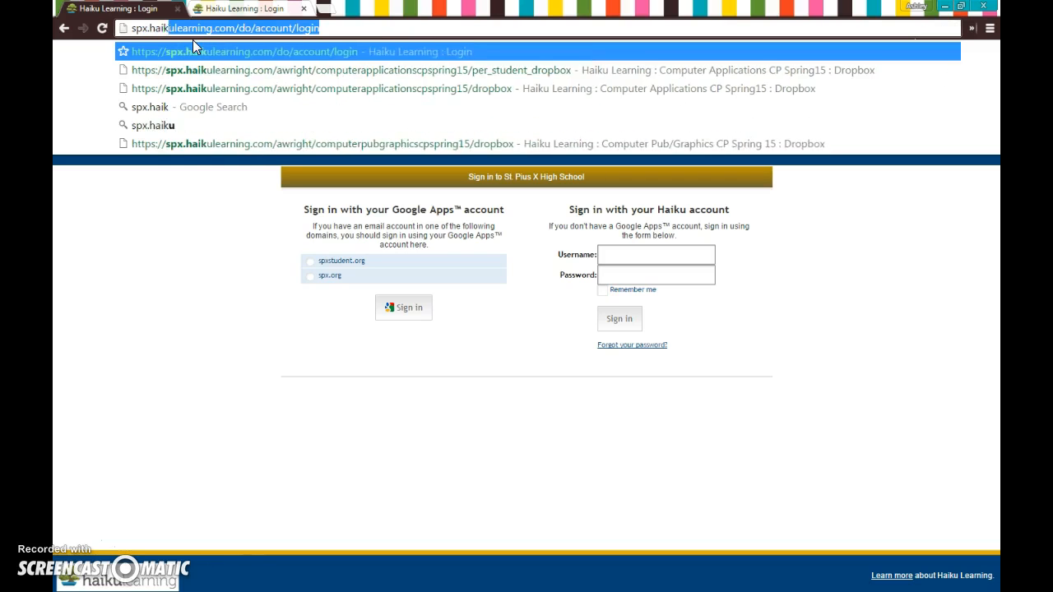
Step: Go to spx.haikulearning.com and pick the spx.org domain for Google Apps sign-in
{"action": "type", "text": "ulearning.com/do/account/login"}
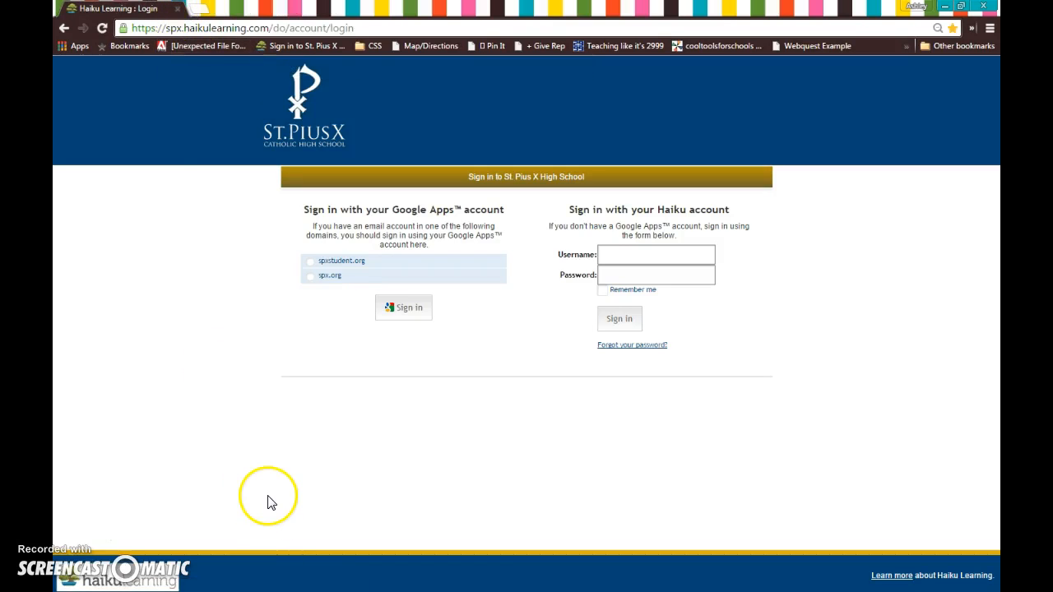
{"action": "mouse_move", "coordinate": [288, 485]}
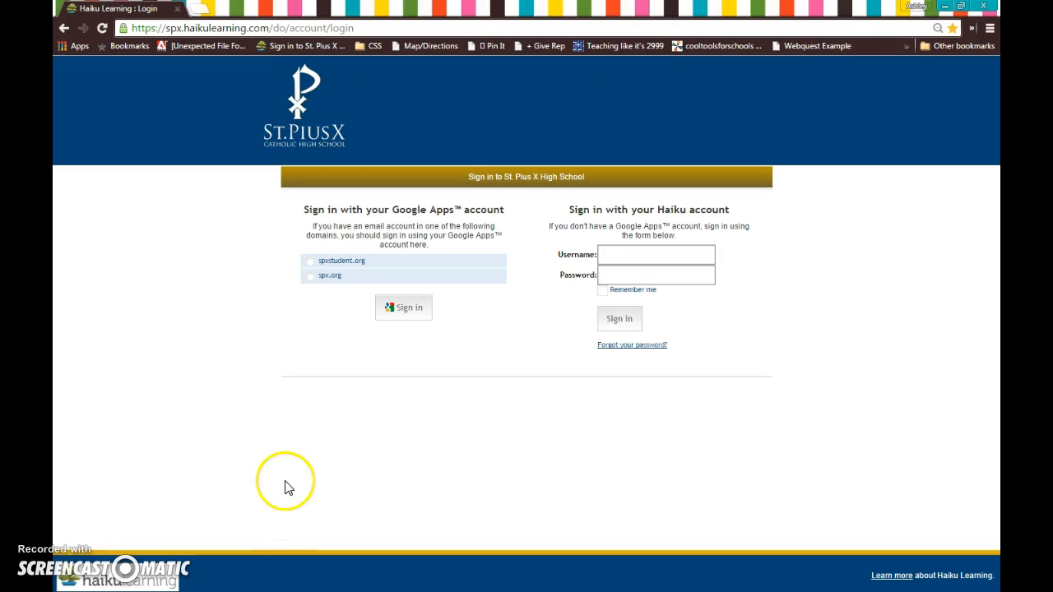
{"action": "mouse_move", "coordinate": [239, 120]}
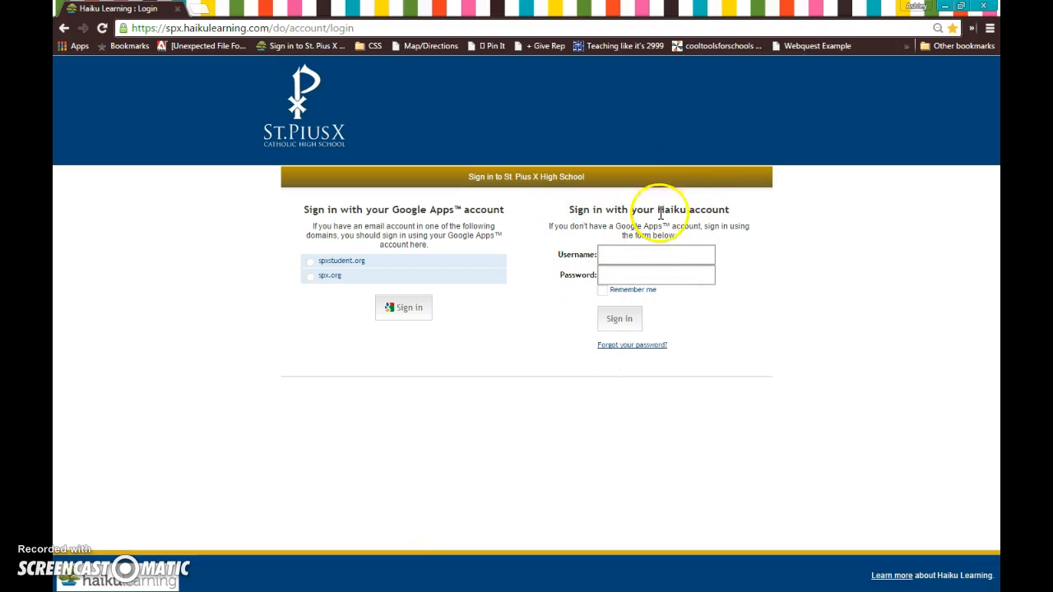
{"action": "mouse_move", "coordinate": [632, 345]}
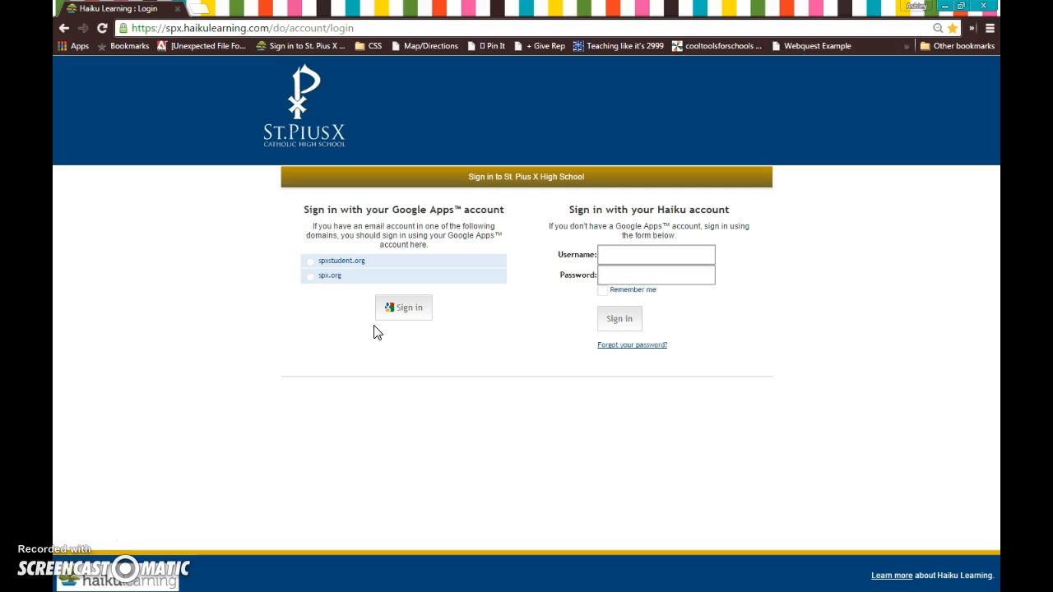
{"action": "left_click", "coordinate": [310, 260]}
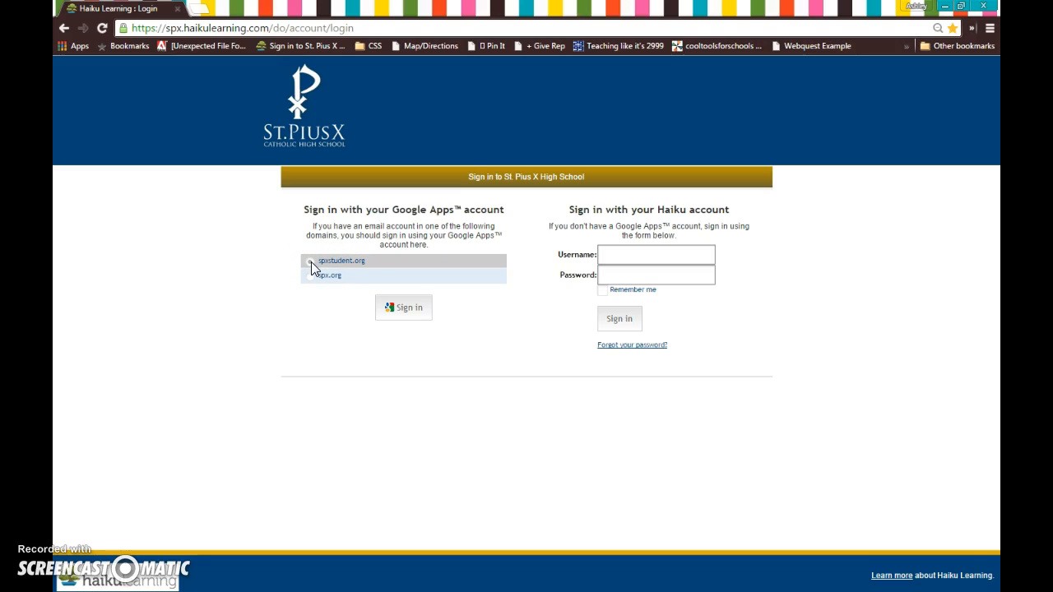
{"action": "mouse_move", "coordinate": [402, 313]}
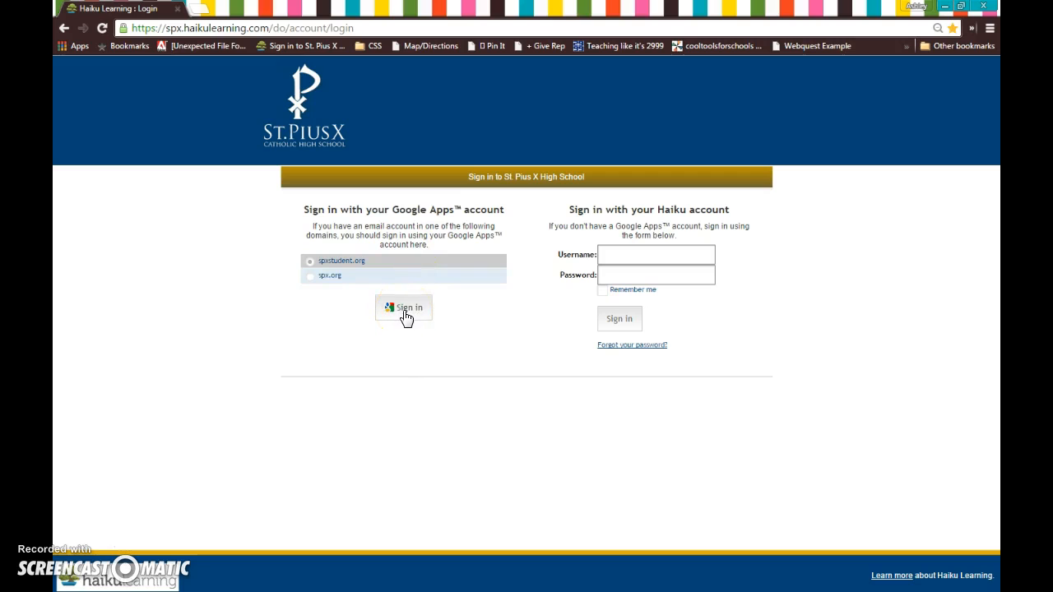
{"action": "left_click", "coordinate": [310, 276]}
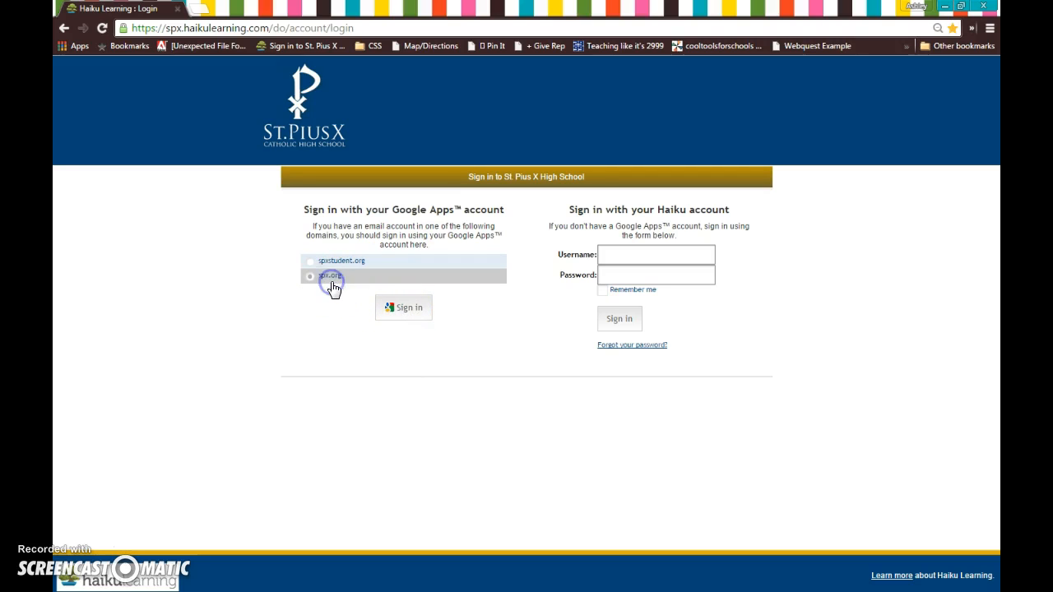
Step: Submit Google sign-in with the spx.org school account
{"action": "left_click", "coordinate": [404, 307]}
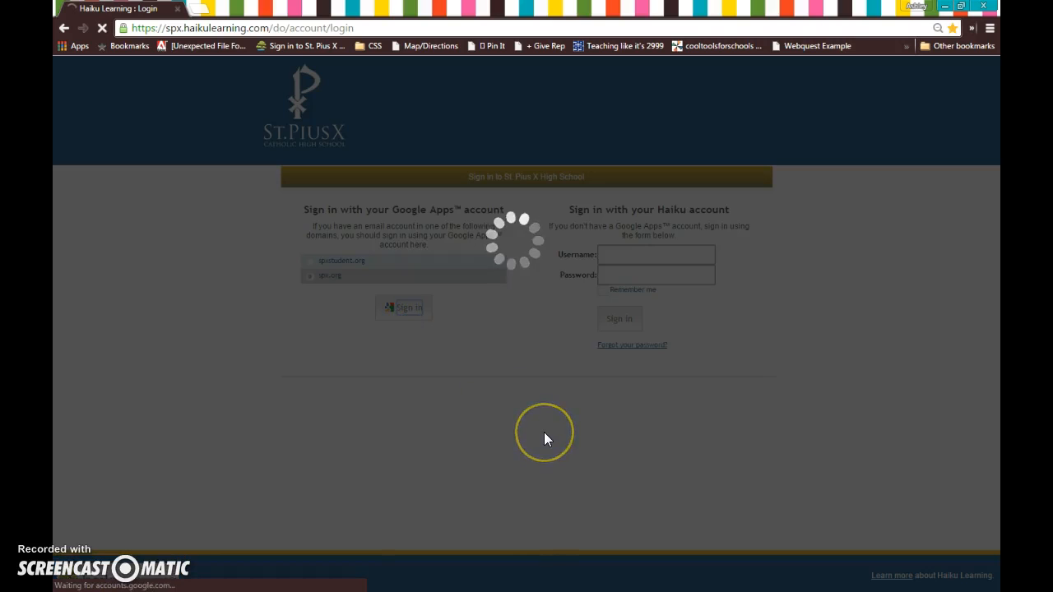
{"action": "mouse_move", "coordinate": [501, 434]}
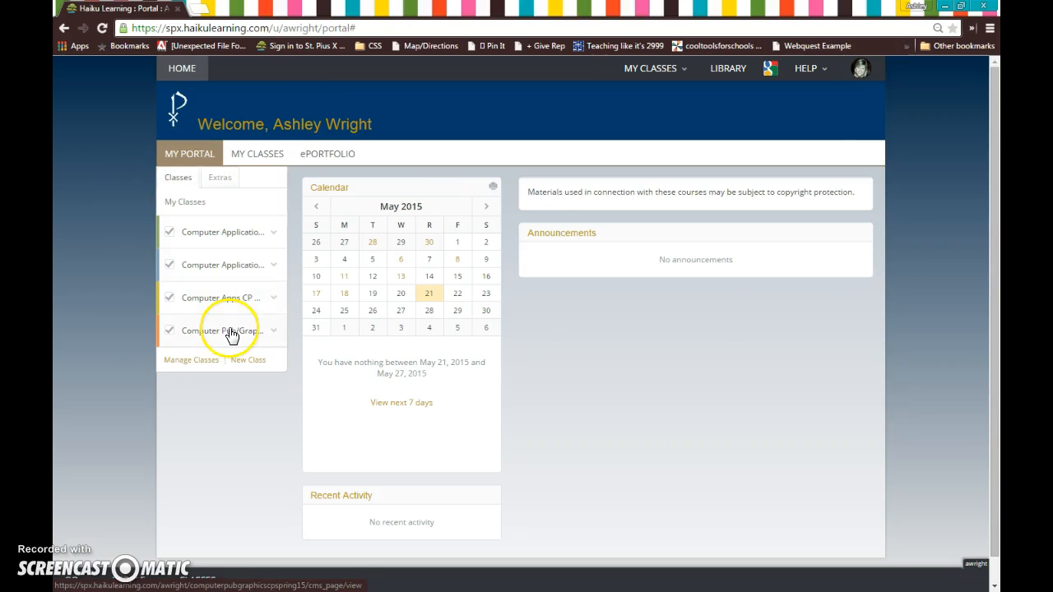
{"action": "mouse_move", "coordinate": [233, 380]}
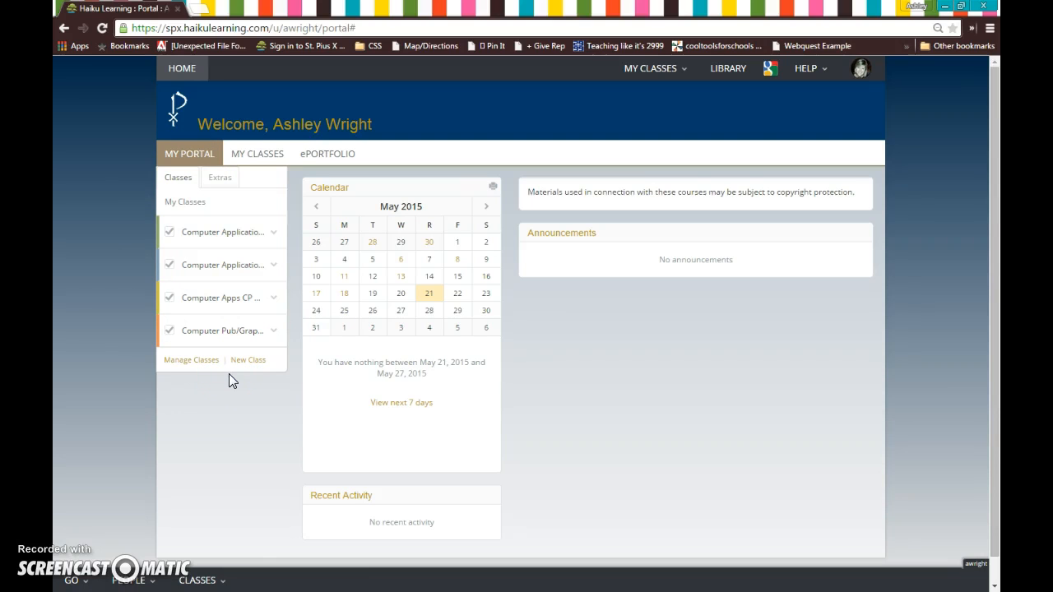
{"action": "mouse_move", "coordinate": [255, 264]}
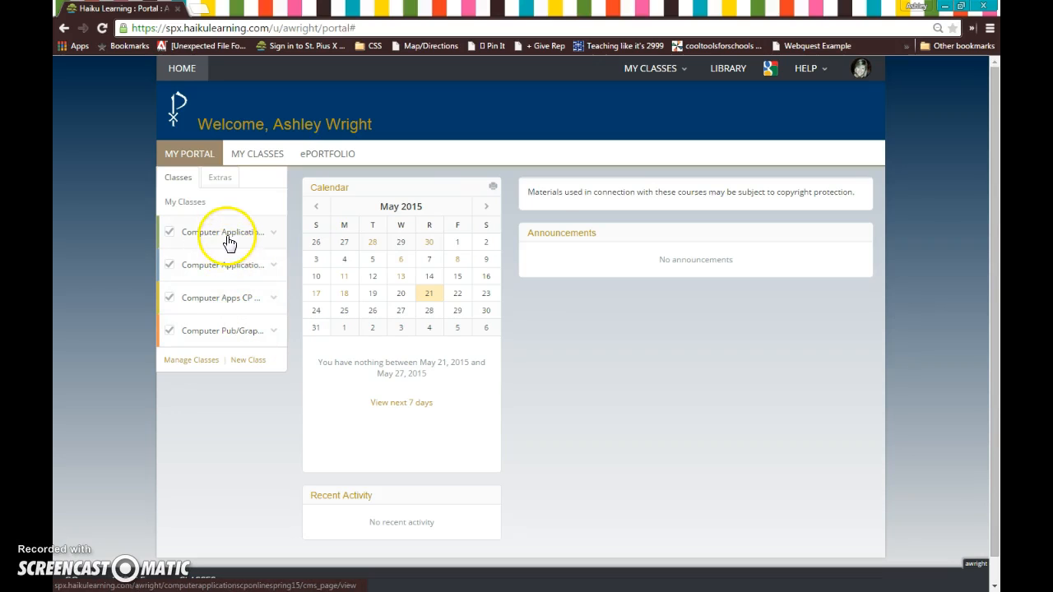
{"action": "mouse_move", "coordinate": [234, 327]}
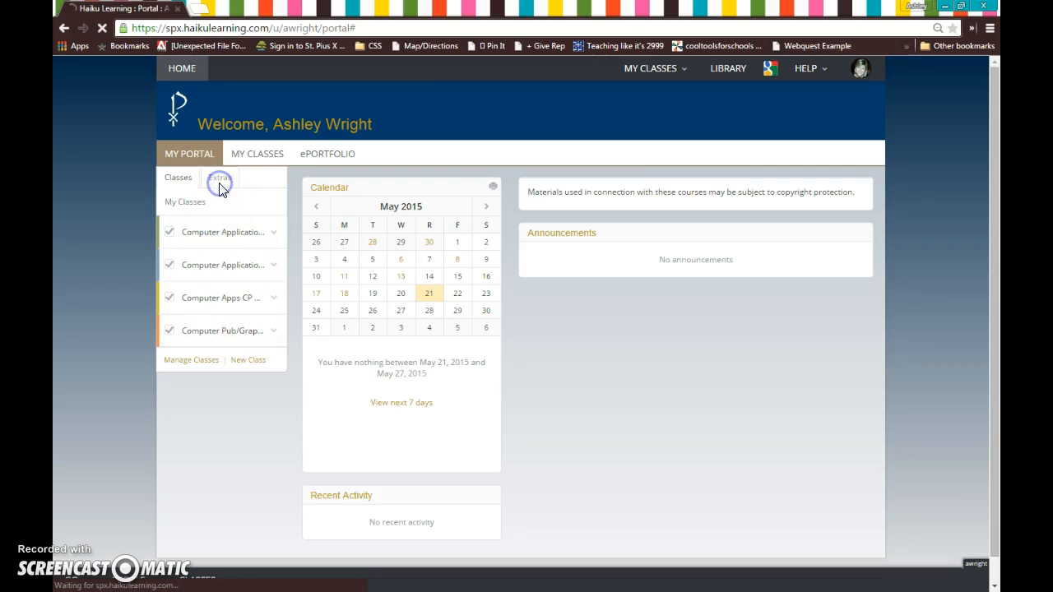
{"action": "left_click", "coordinate": [220, 177]}
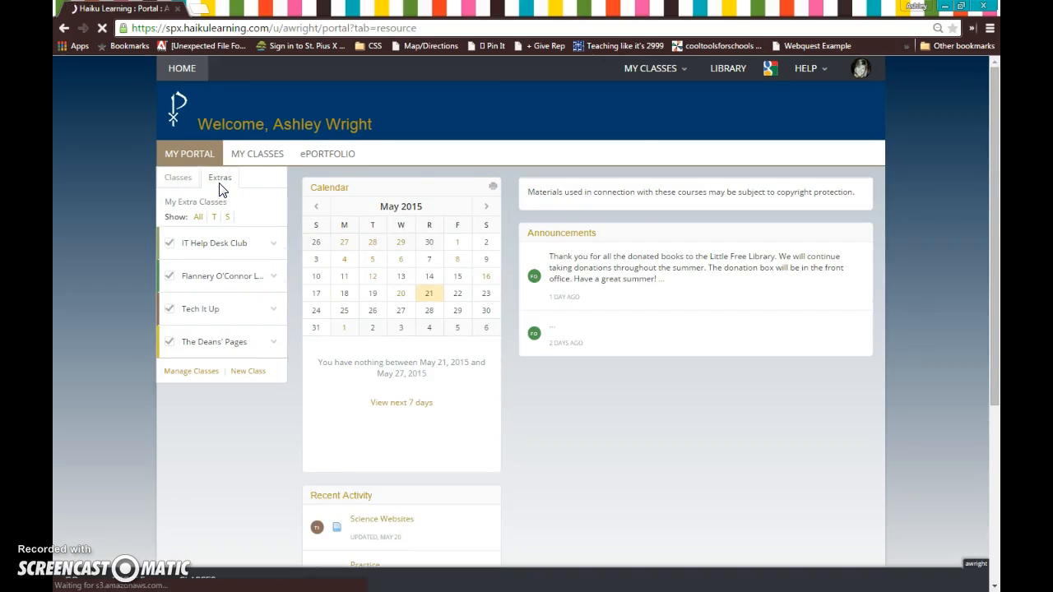
{"action": "mouse_move", "coordinate": [231, 308]}
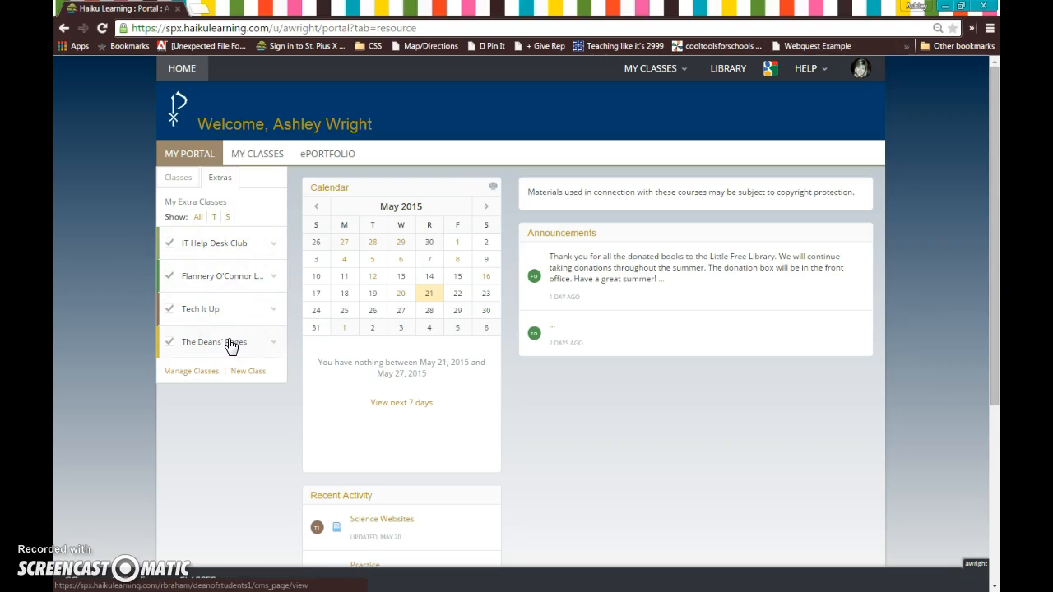
{"action": "scroll", "scroll_direction": "down", "scroll_amount": 3}
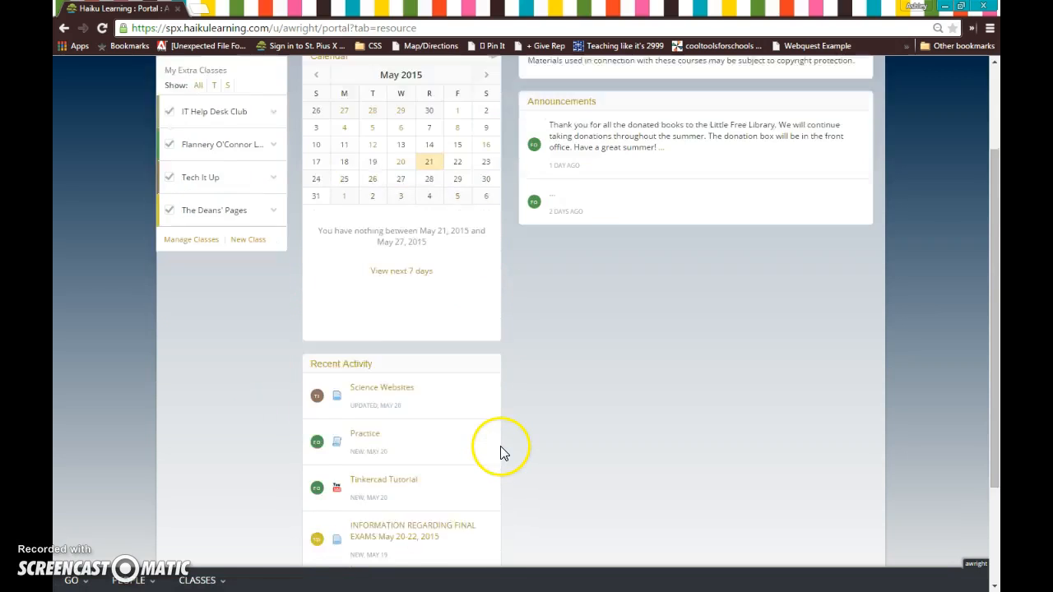
{"action": "scroll", "scroll_direction": "down", "scroll_amount": 3}
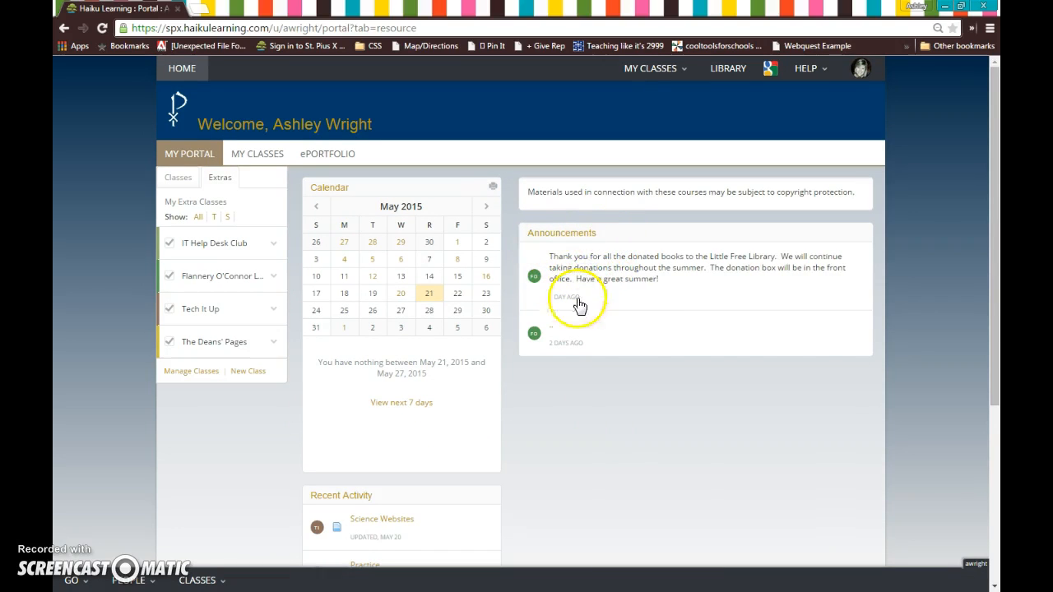
{"action": "scroll", "scroll_direction": "down", "scroll_amount": 3}
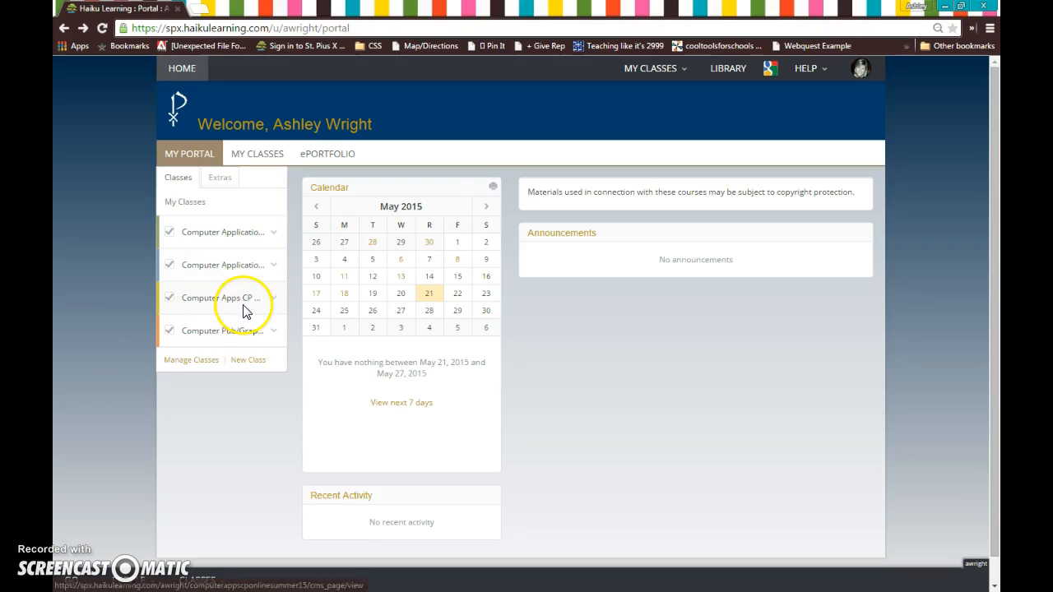
{"action": "left_click", "coordinate": [222, 298]}
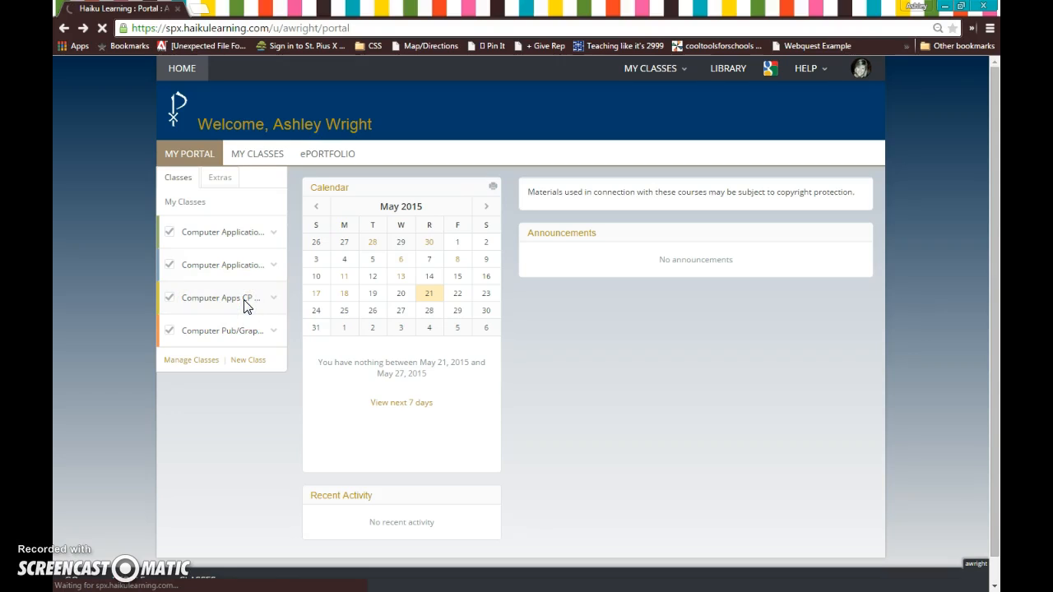
{"action": "left_click", "coordinate": [221, 297]}
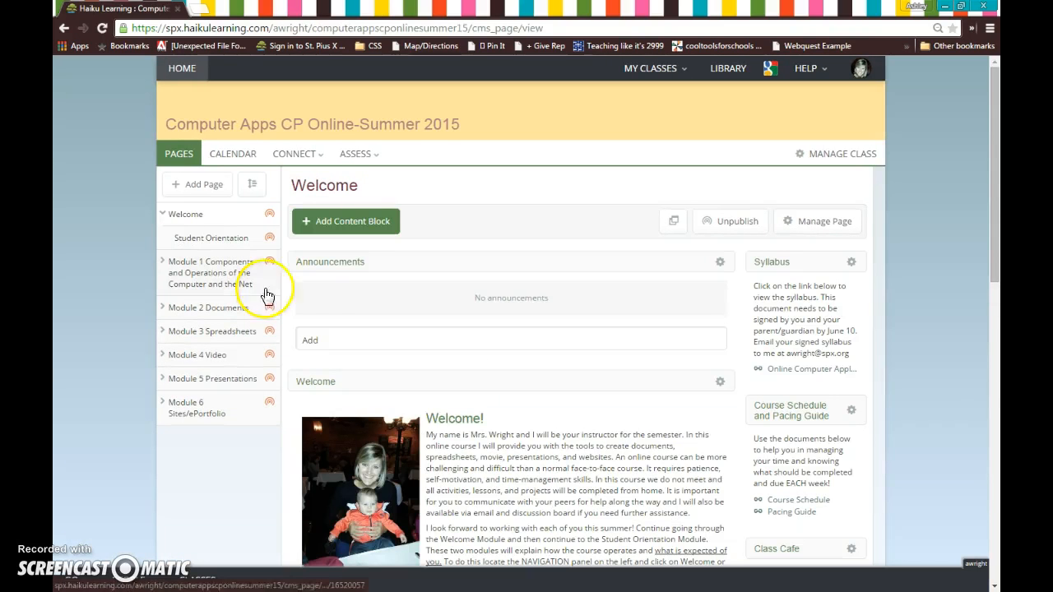
{"action": "mouse_move", "coordinate": [294, 133]}
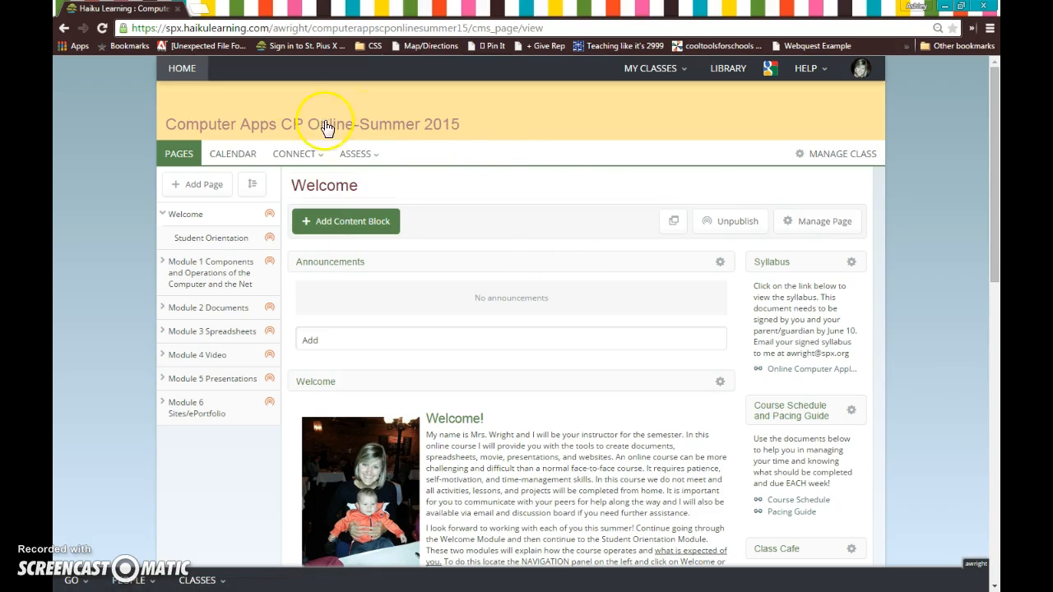
{"action": "mouse_move", "coordinate": [918, 518]}
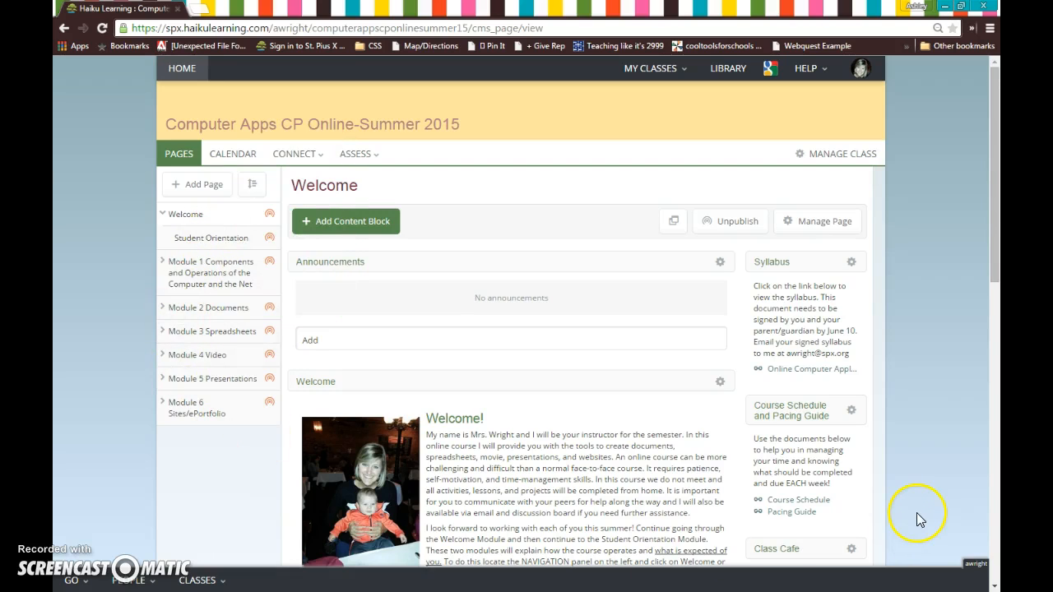
{"action": "mouse_move", "coordinate": [909, 391]}
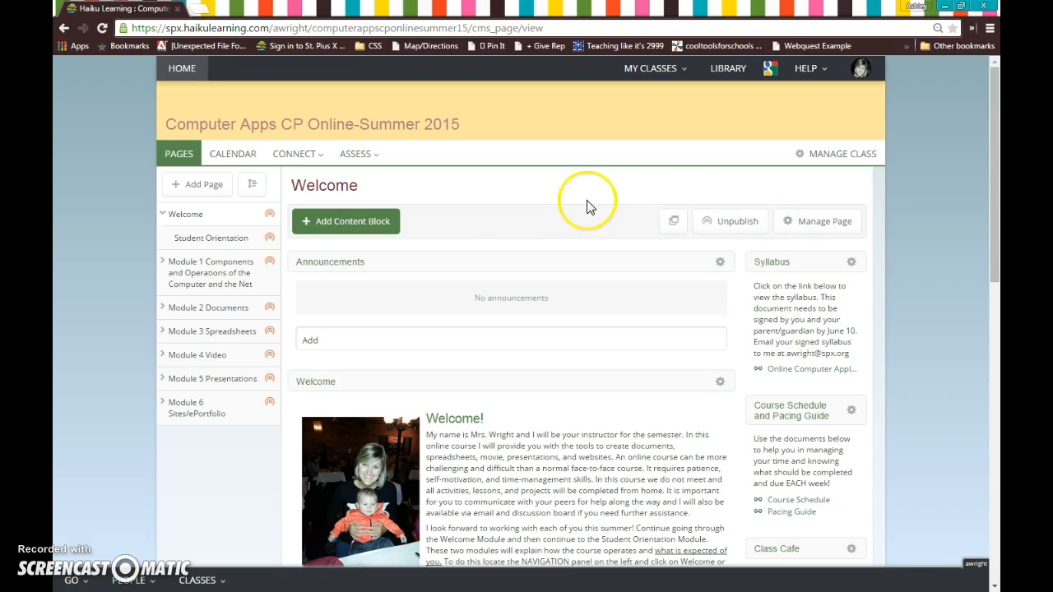
{"action": "mouse_move", "coordinate": [749, 457]}
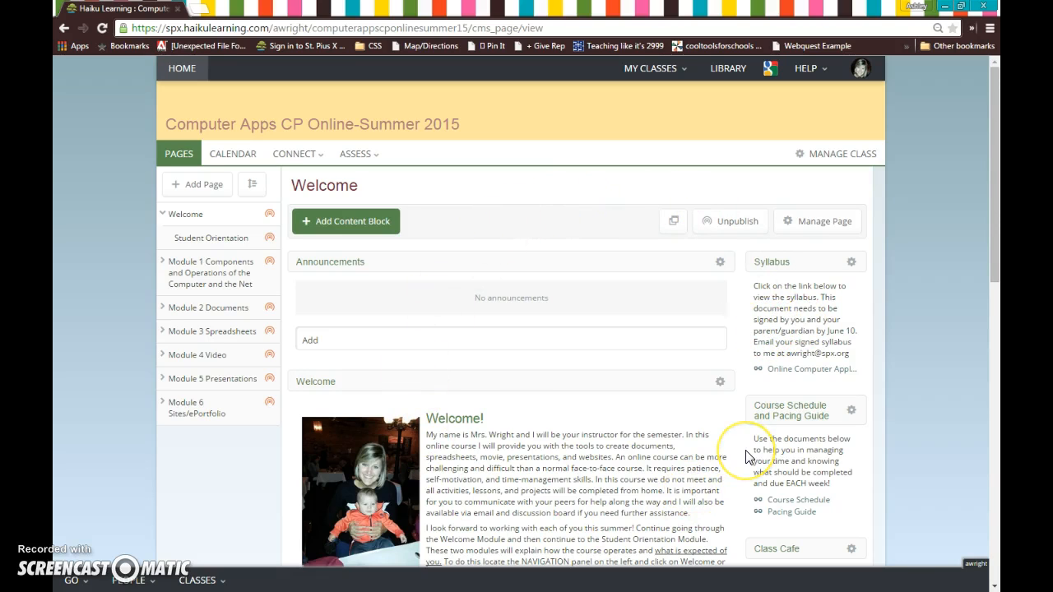
{"action": "mouse_move", "coordinate": [724, 444]}
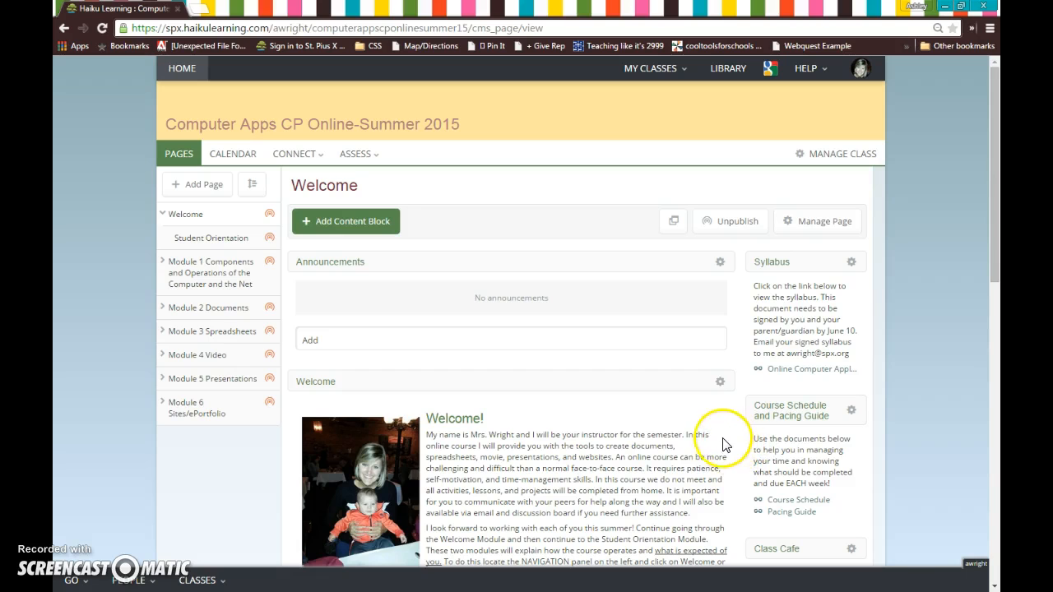
{"action": "scroll", "scroll_direction": "down", "scroll_amount": 3}
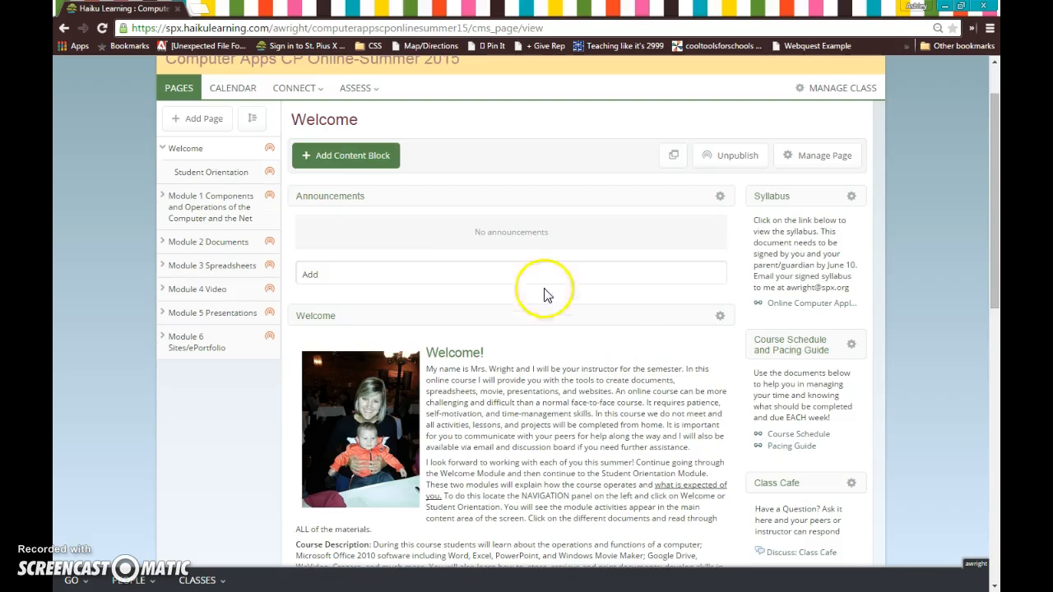
{"action": "mouse_move", "coordinate": [599, 231]}
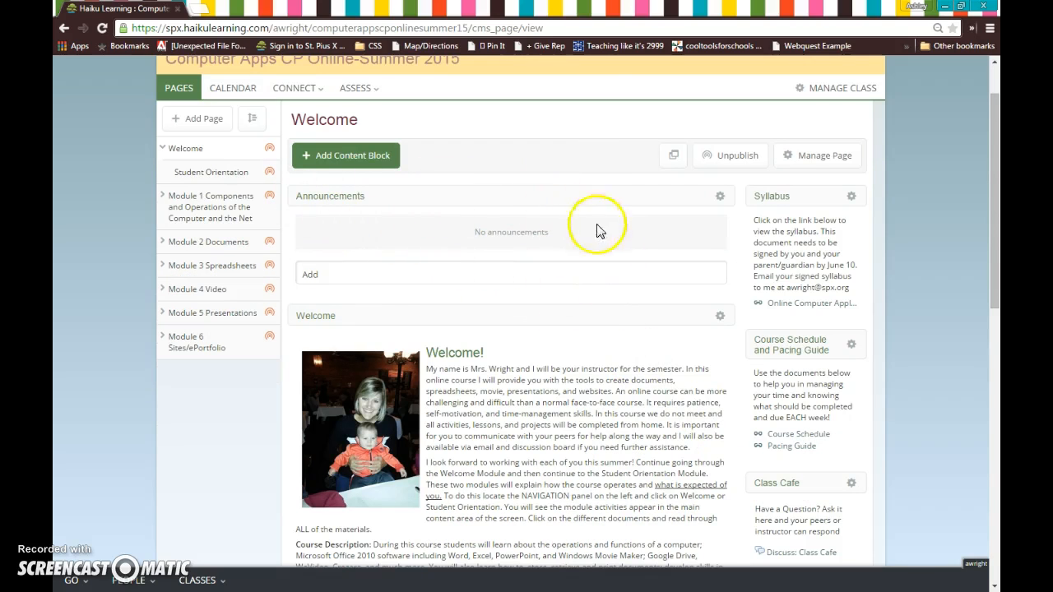
{"action": "mouse_move", "coordinate": [563, 313]}
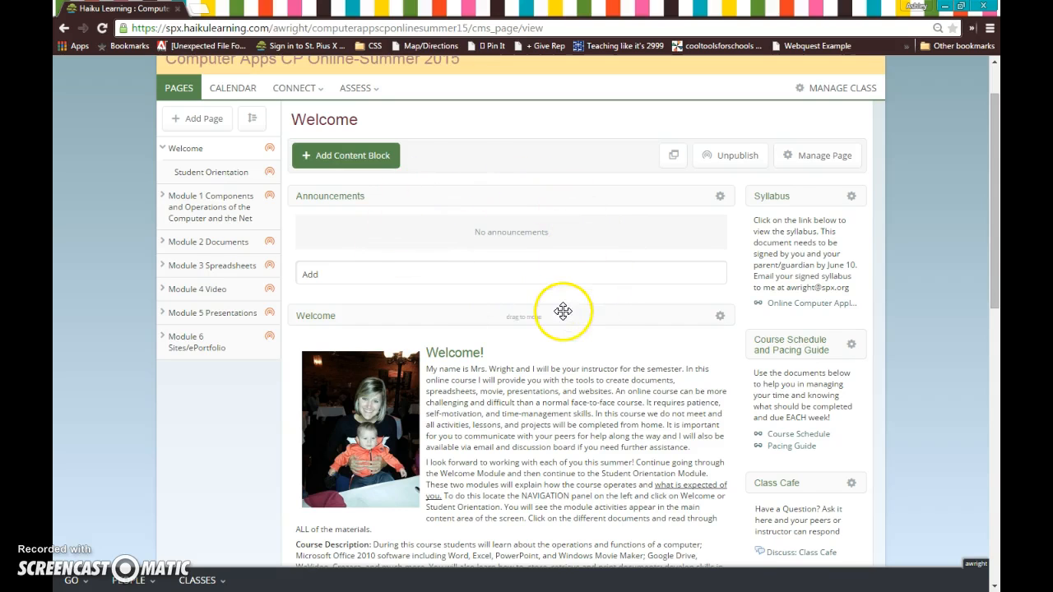
{"action": "scroll", "scroll_direction": "down", "scroll_amount": 3}
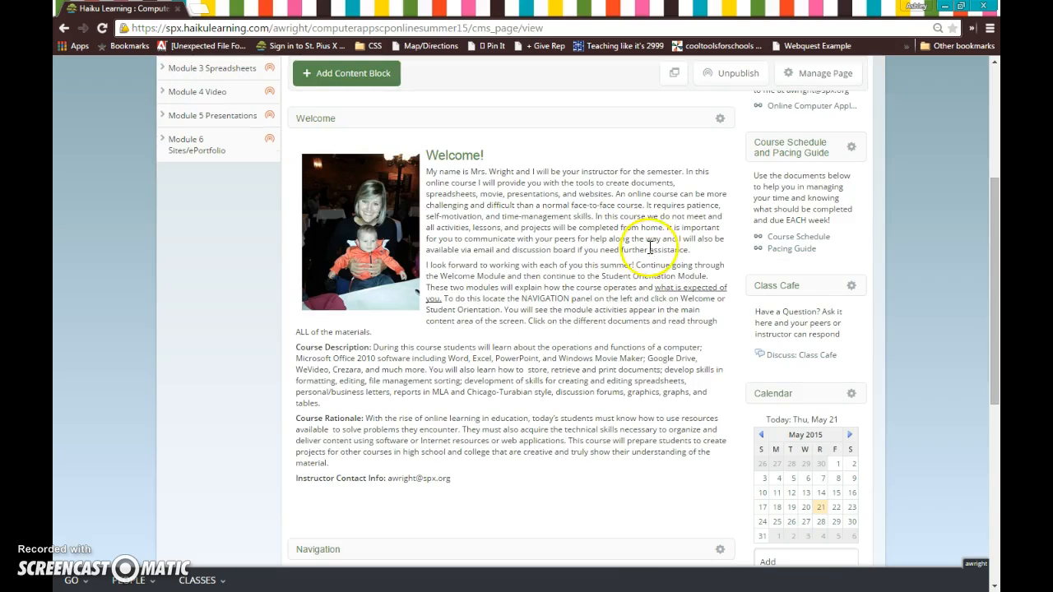
{"action": "mouse_move", "coordinate": [584, 146]}
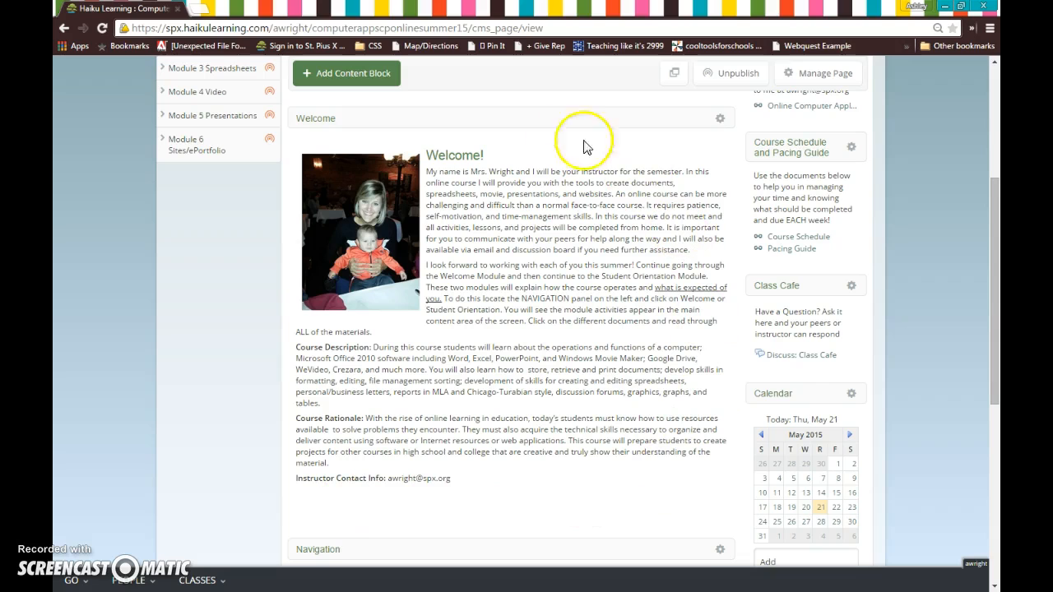
{"action": "mouse_move", "coordinate": [600, 530]}
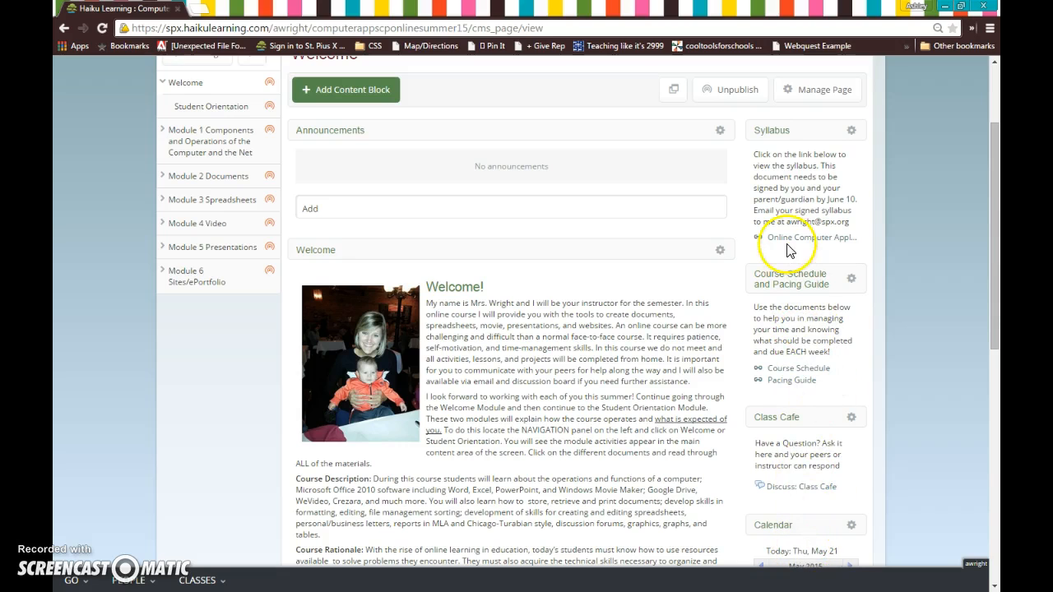
Step: Open the CA Summer Online Class Syllabus, read to the Acknowledgement Form, and use the File menu
{"action": "left_click", "coordinate": [810, 237]}
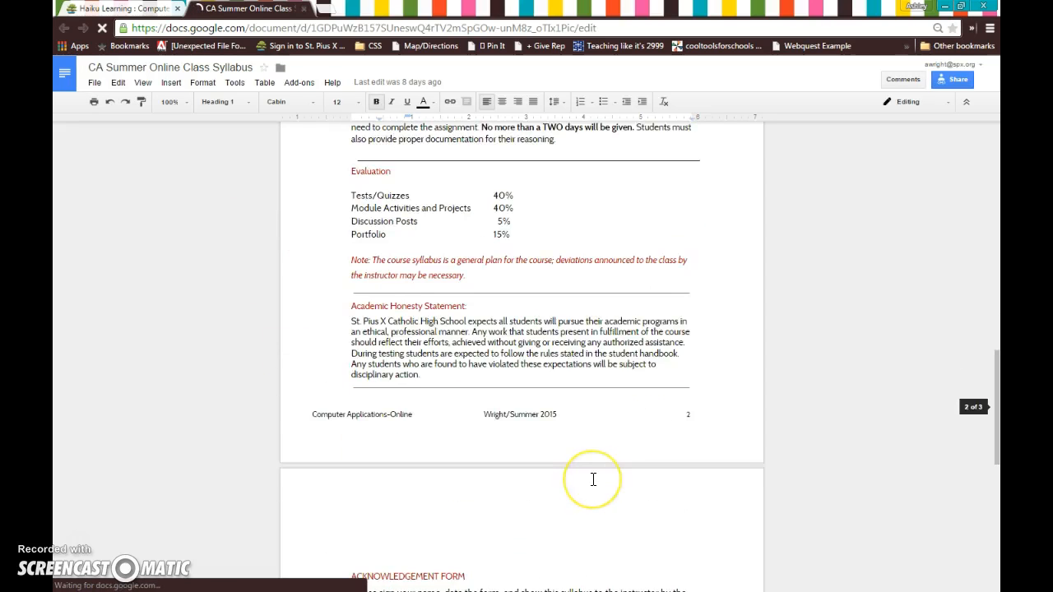
{"action": "scroll", "scroll_direction": "down", "scroll_amount": 3}
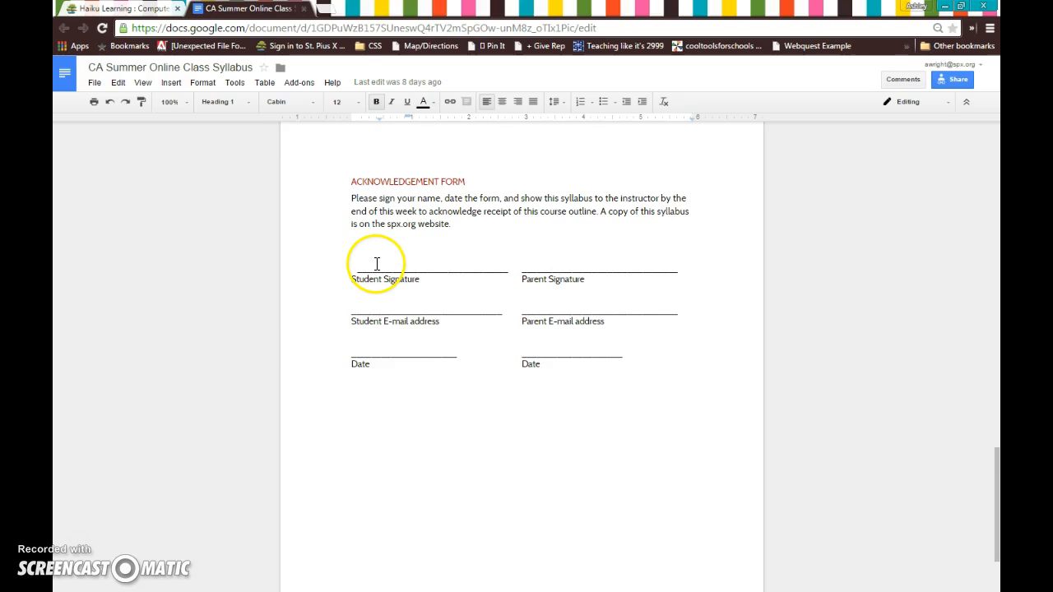
{"action": "mouse_move", "coordinate": [661, 286]}
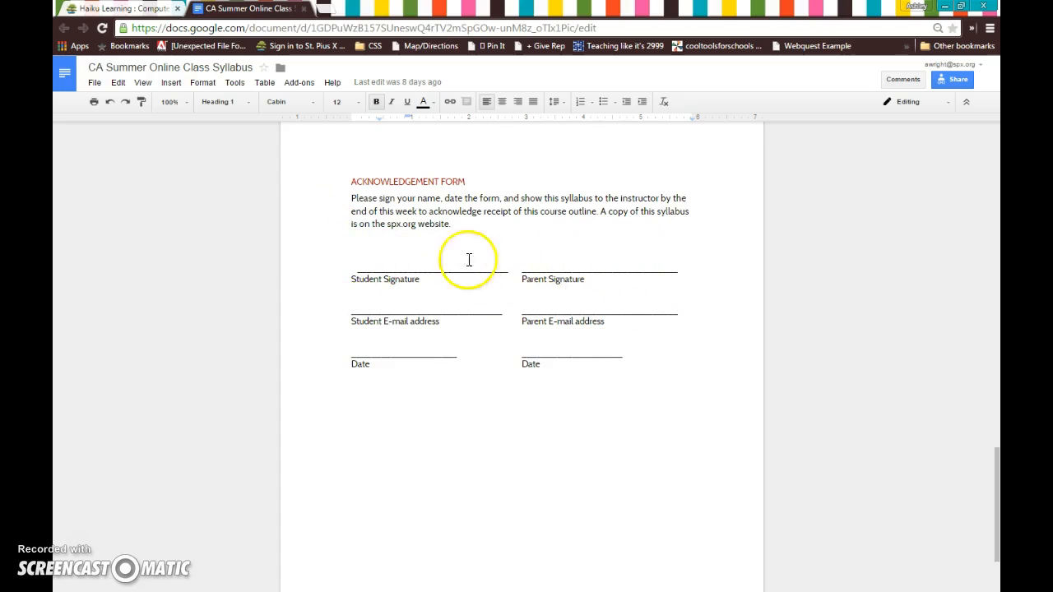
{"action": "mouse_move", "coordinate": [135, 154]}
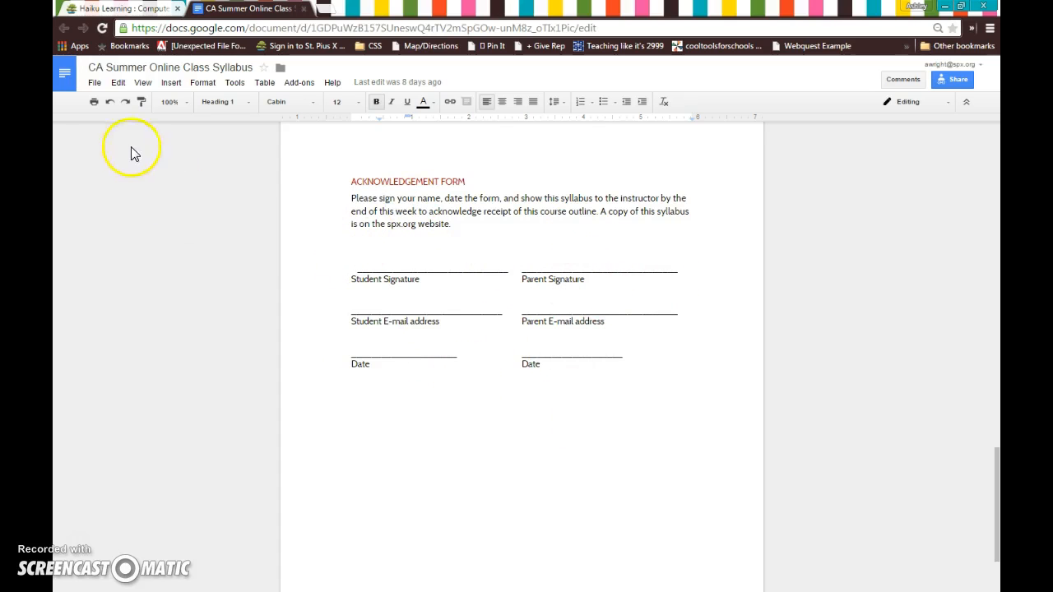
{"action": "left_click", "coordinate": [95, 82]}
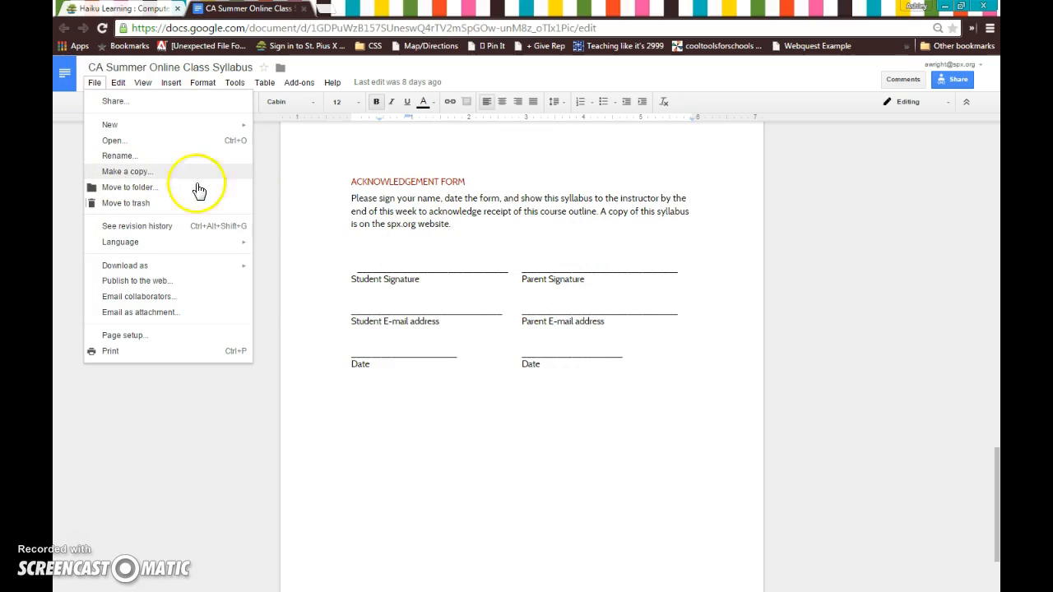
{"action": "left_click", "coordinate": [421, 179]}
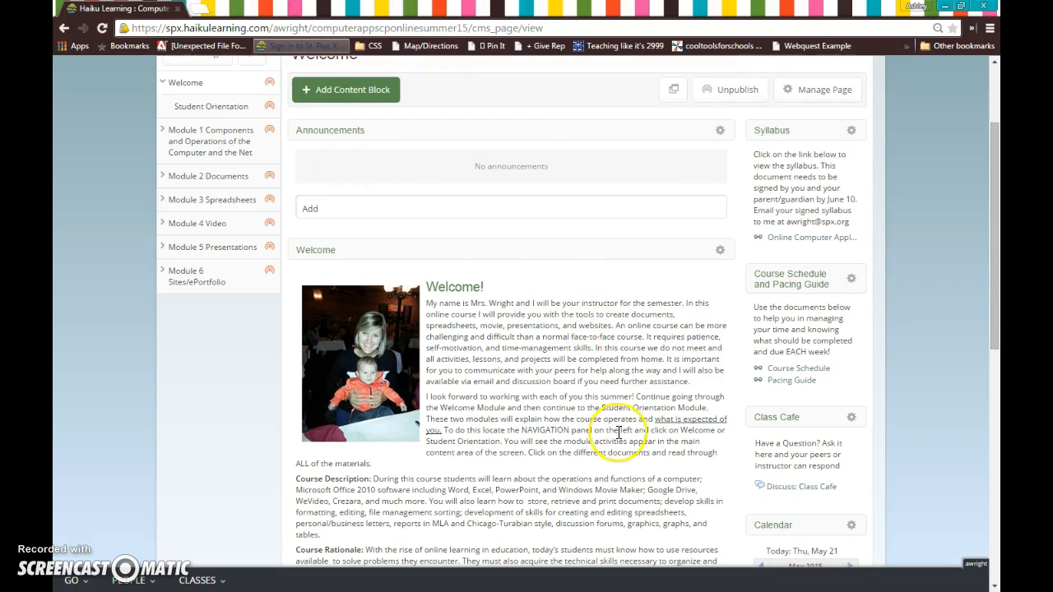
Step: Scroll down the Welcome page and advance the calendar from May to June 2015
{"action": "scroll", "scroll_direction": "down", "scroll_amount": 3}
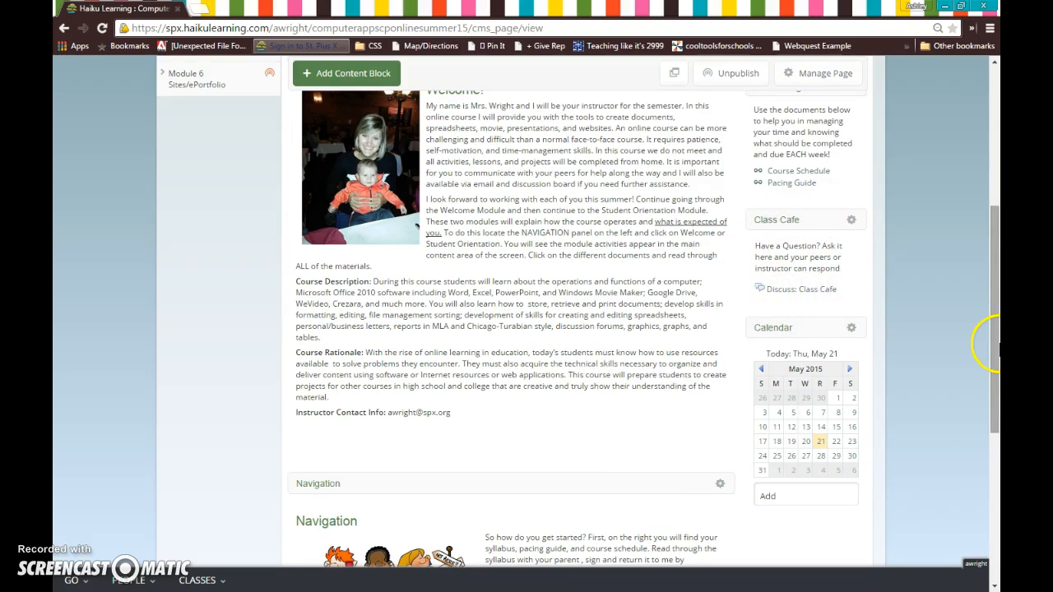
{"action": "scroll", "scroll_direction": "down", "scroll_amount": 3}
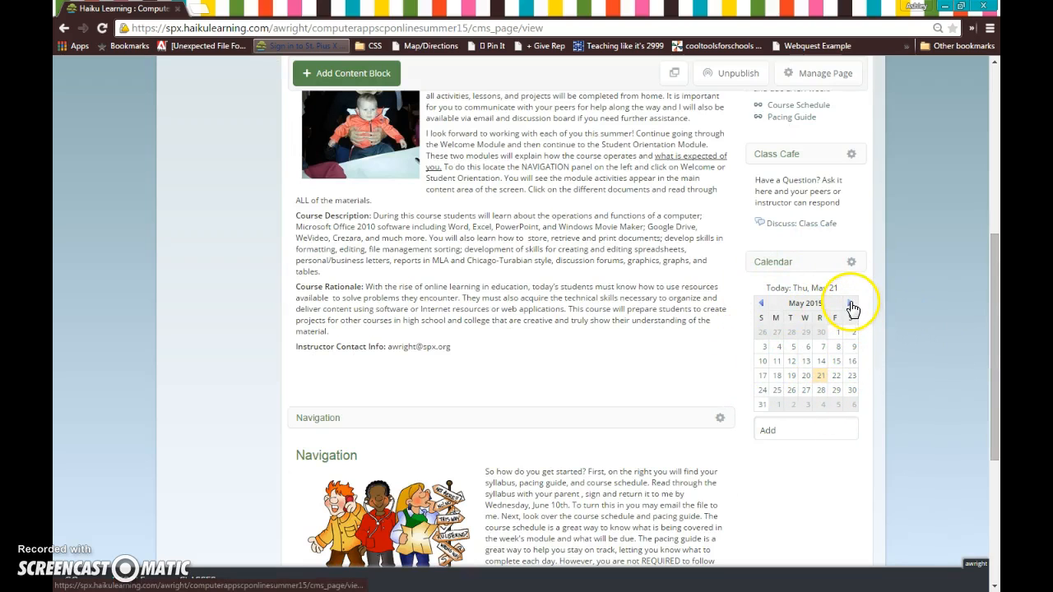
{"action": "left_click", "coordinate": [851, 303]}
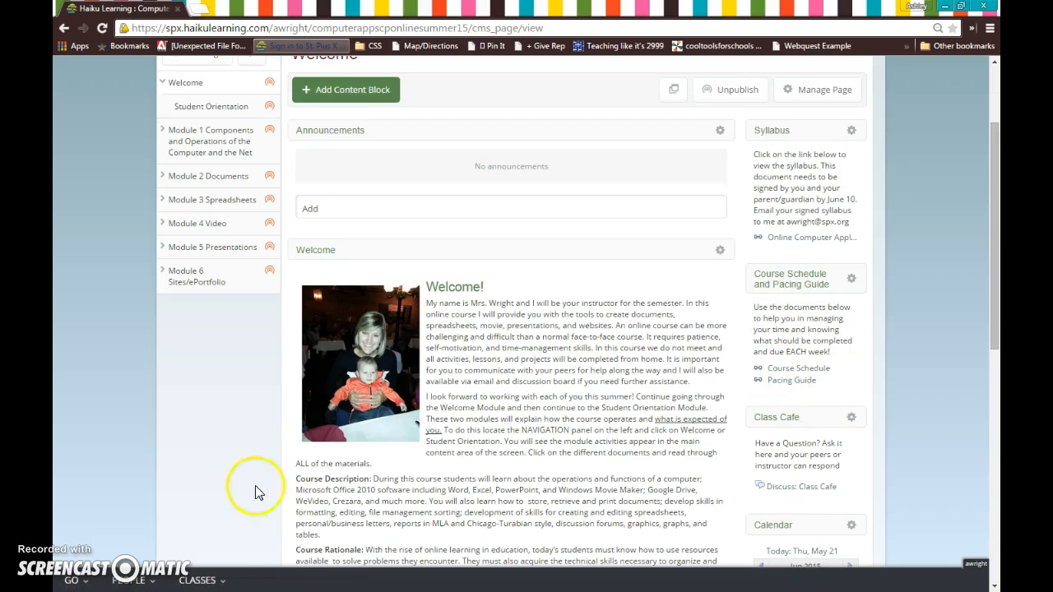
{"action": "mouse_move", "coordinate": [74, 544]}
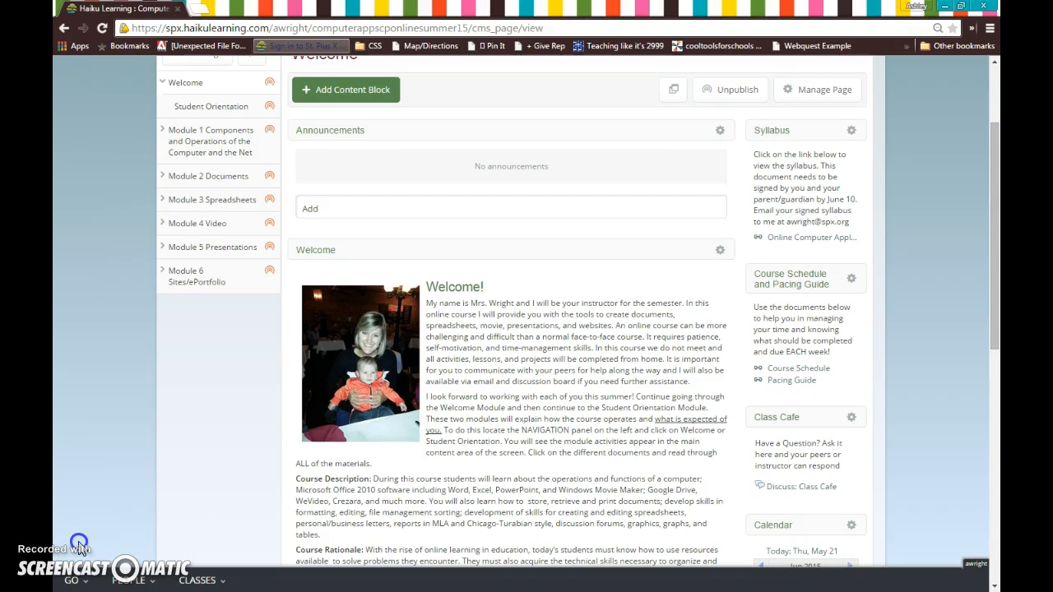